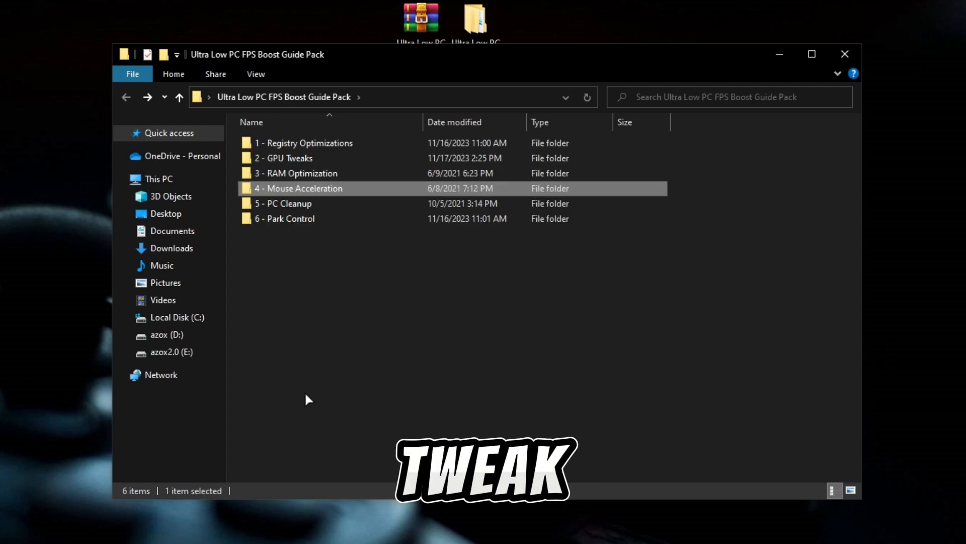
- Open the '4 - Mouse Acceleration' folder of the FPS Boost Guide Pack
{"action": "double_click", "coordinate": [285, 219]}
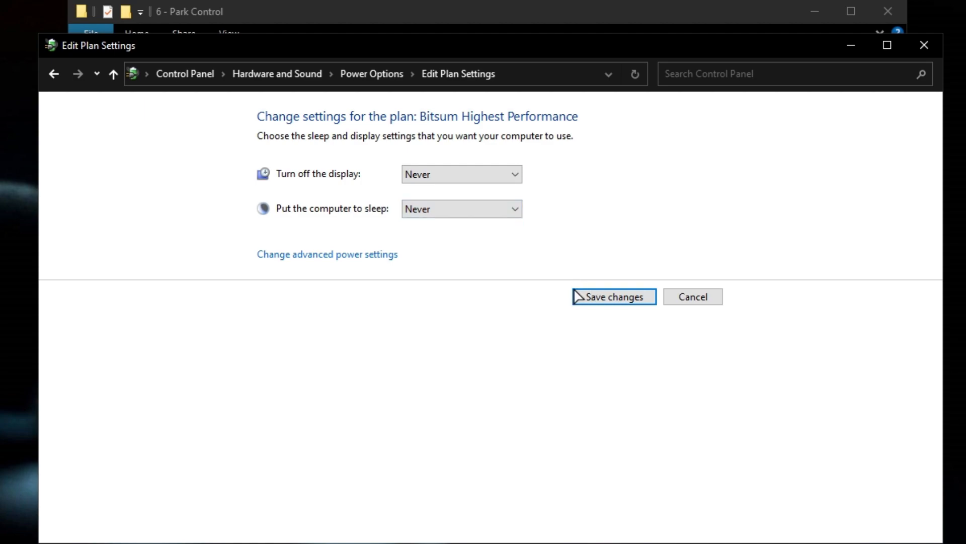
- Save the Bitsum Highest Performance plan with display-off and sleep set to Never
{"action": "left_click", "coordinate": [613, 296]}
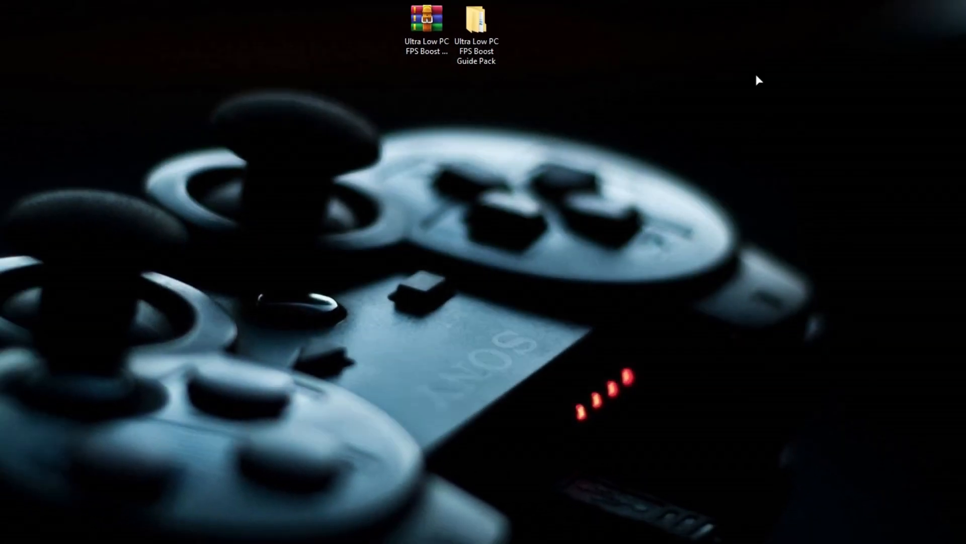